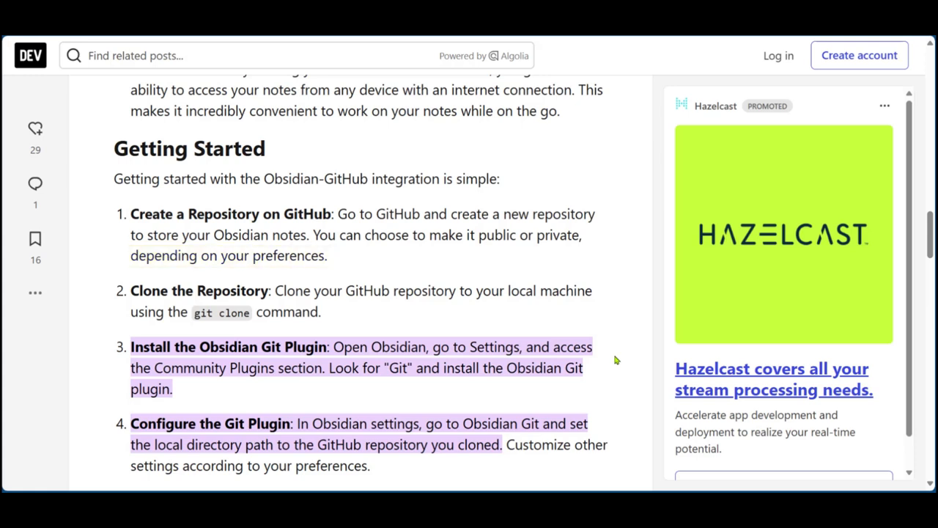
Step: Highlight the Getting Started steps through step 4's 'set the local directory path to the GitHub repository you cloned'
double_click(199, 290)
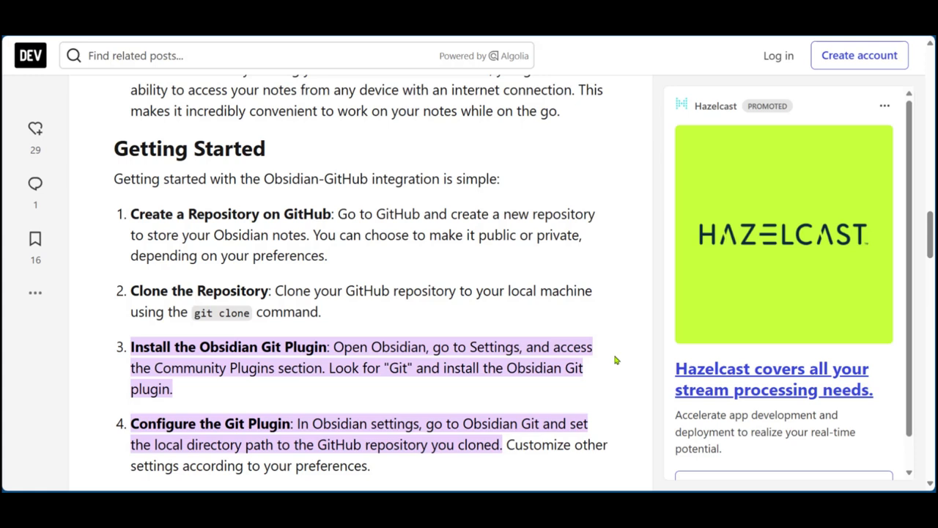
double_click(220, 311)
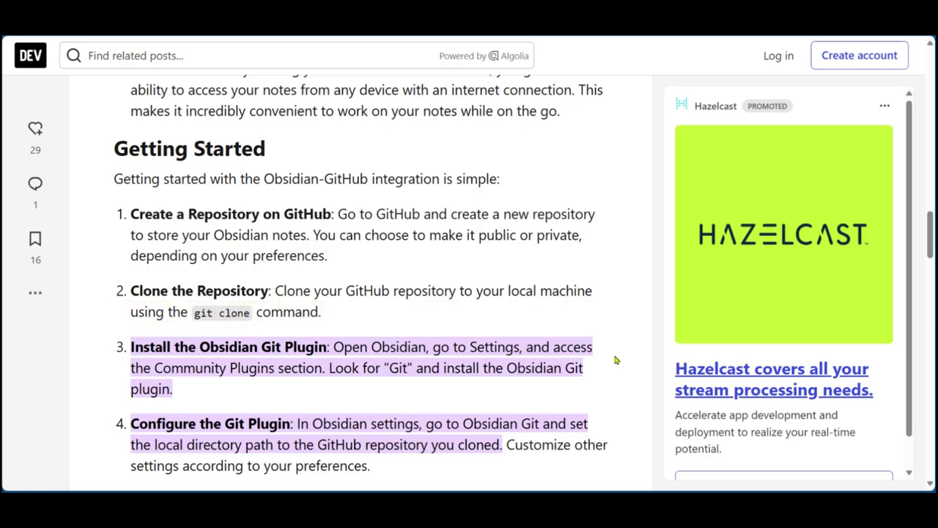
double_click(378, 346)
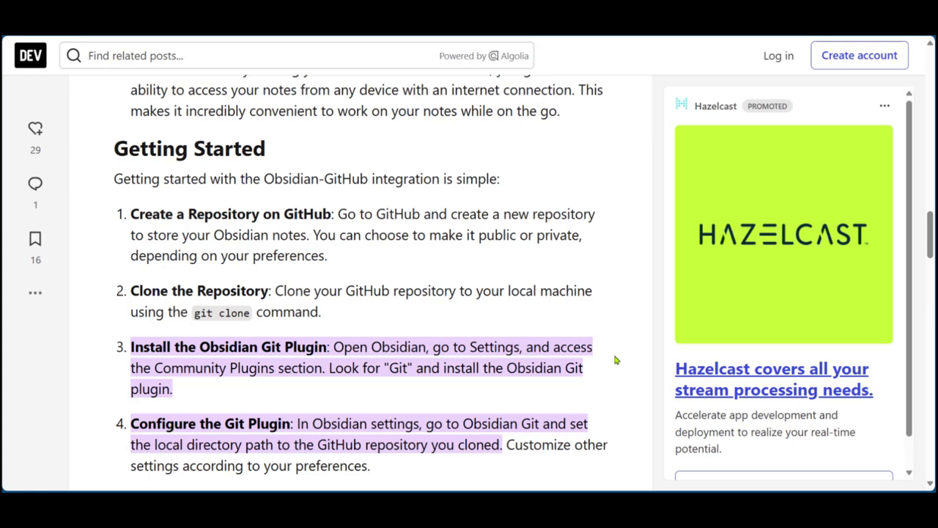
left_click_drag(425, 422, 502, 444)
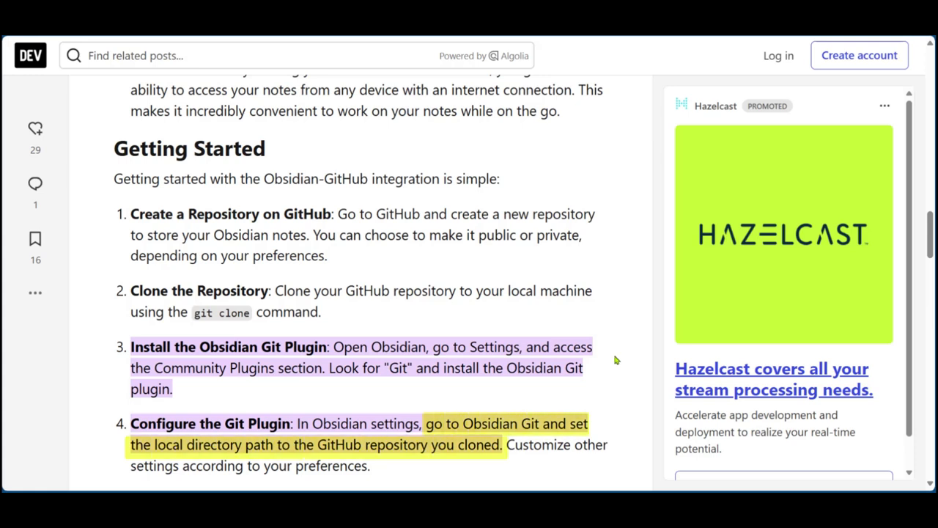